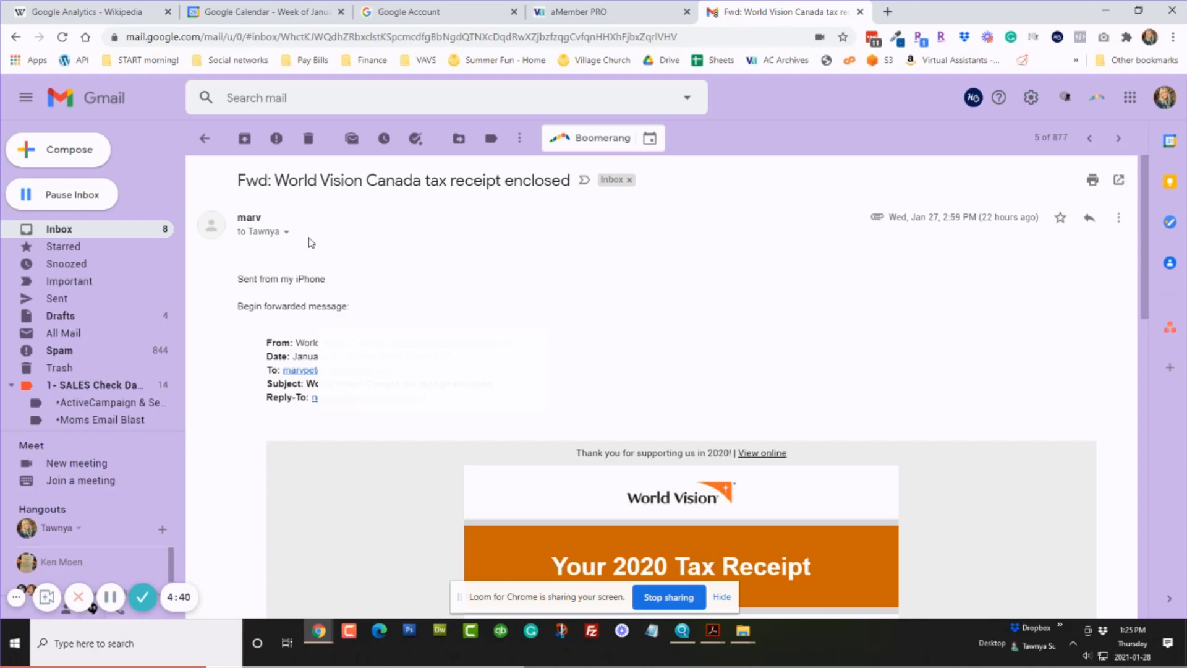
Show the More actions menu for the forwarded World Vision Canada tax receipt email.
left_click(1117, 218)
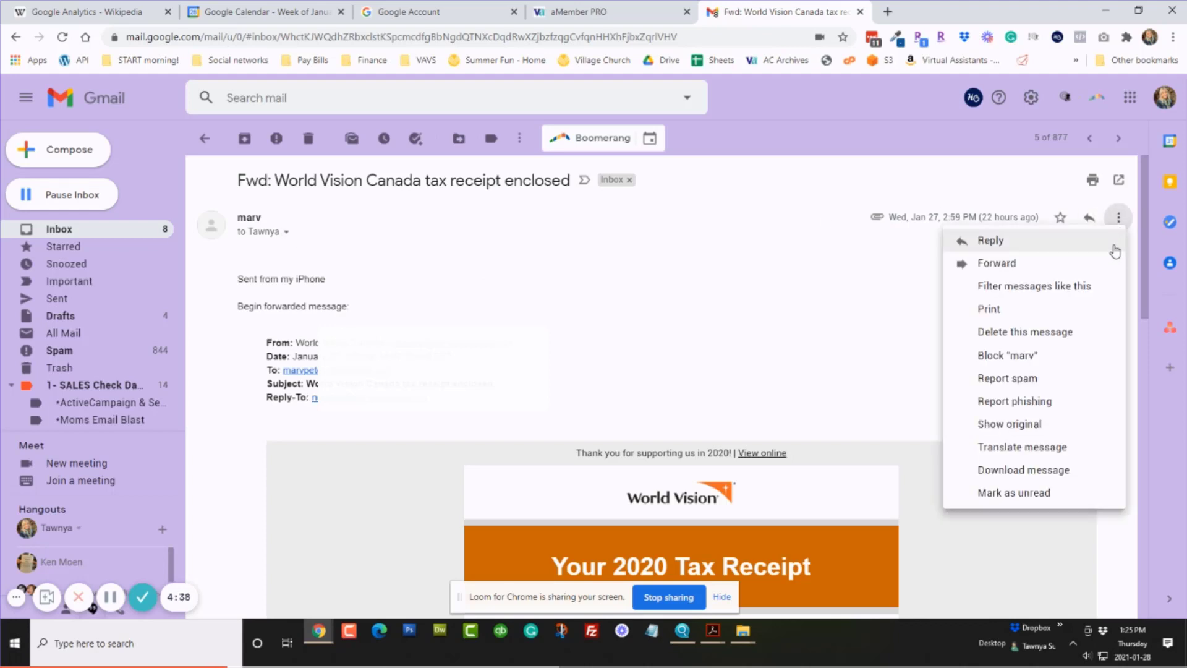
mouse_move(1077, 230)
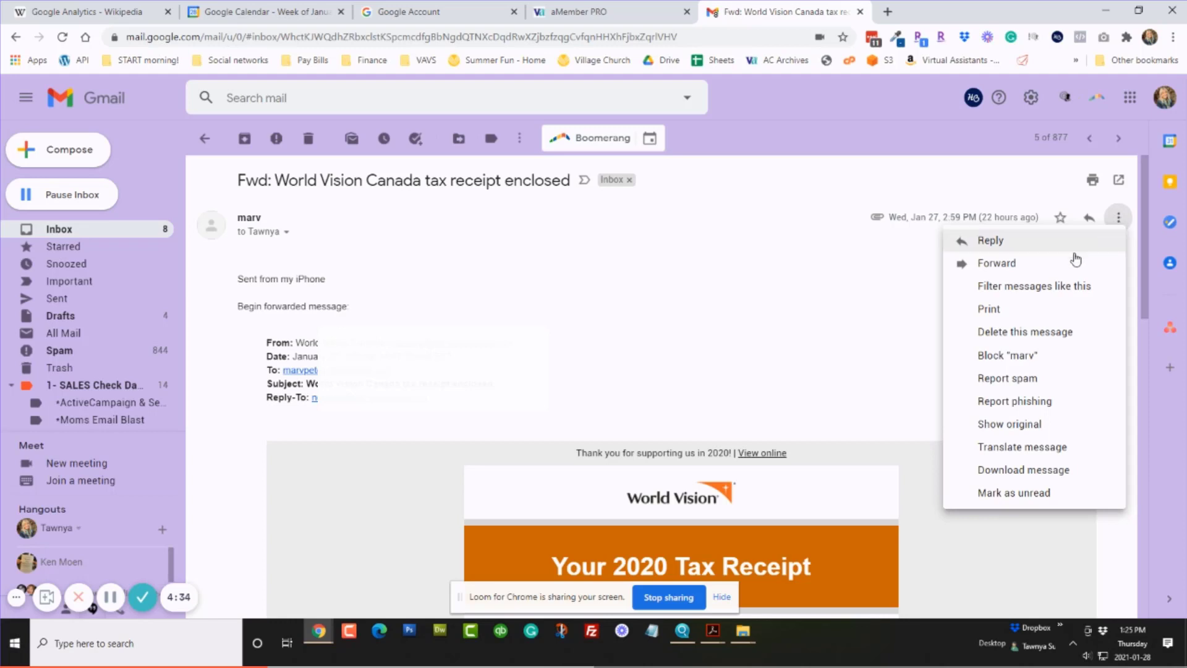
Start a 'Filter messages like this' draft prefilled with the sender, listing 66 matching messages.
left_click(1034, 286)
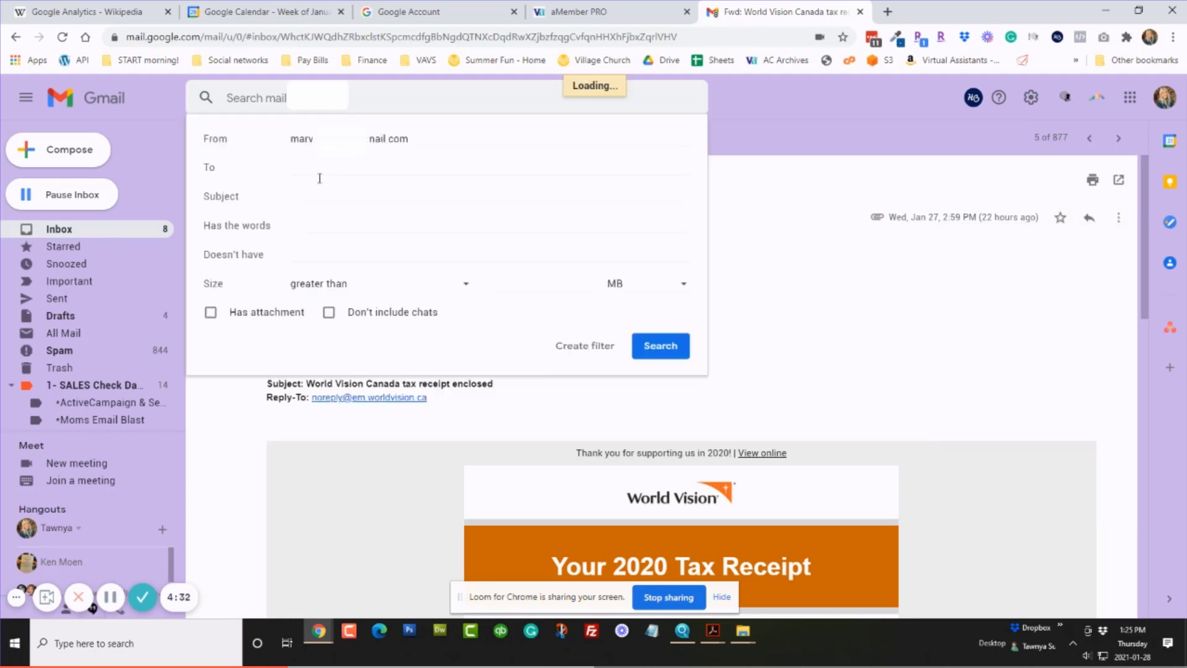
left_click(658, 344)
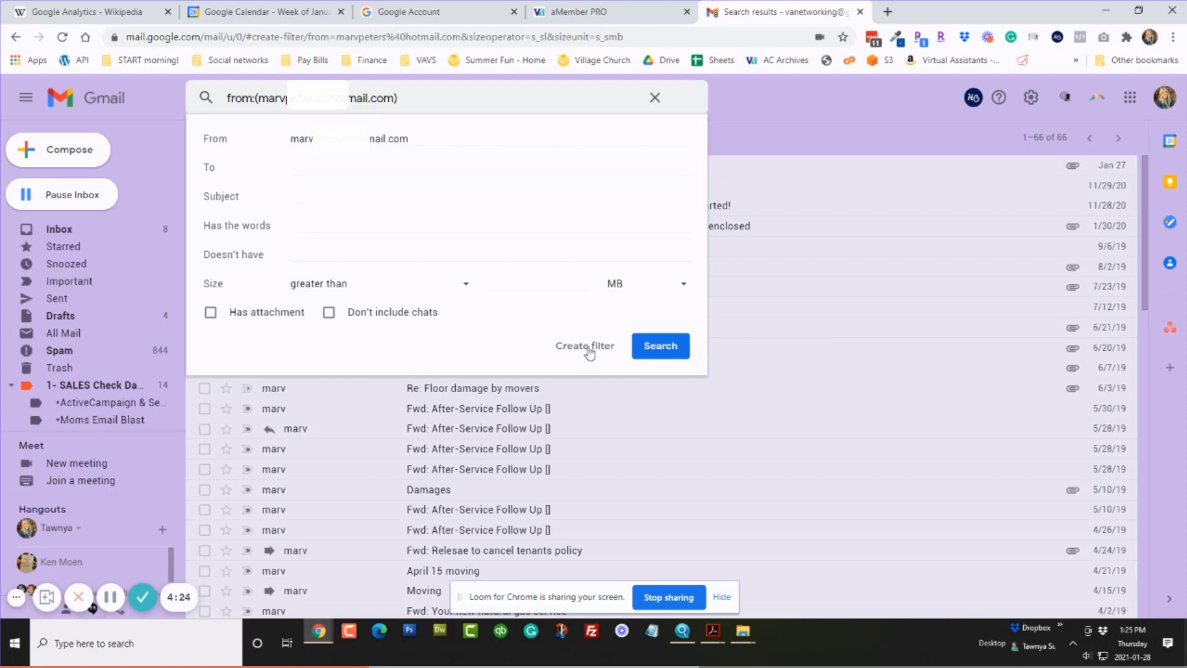
left_click(585, 345)
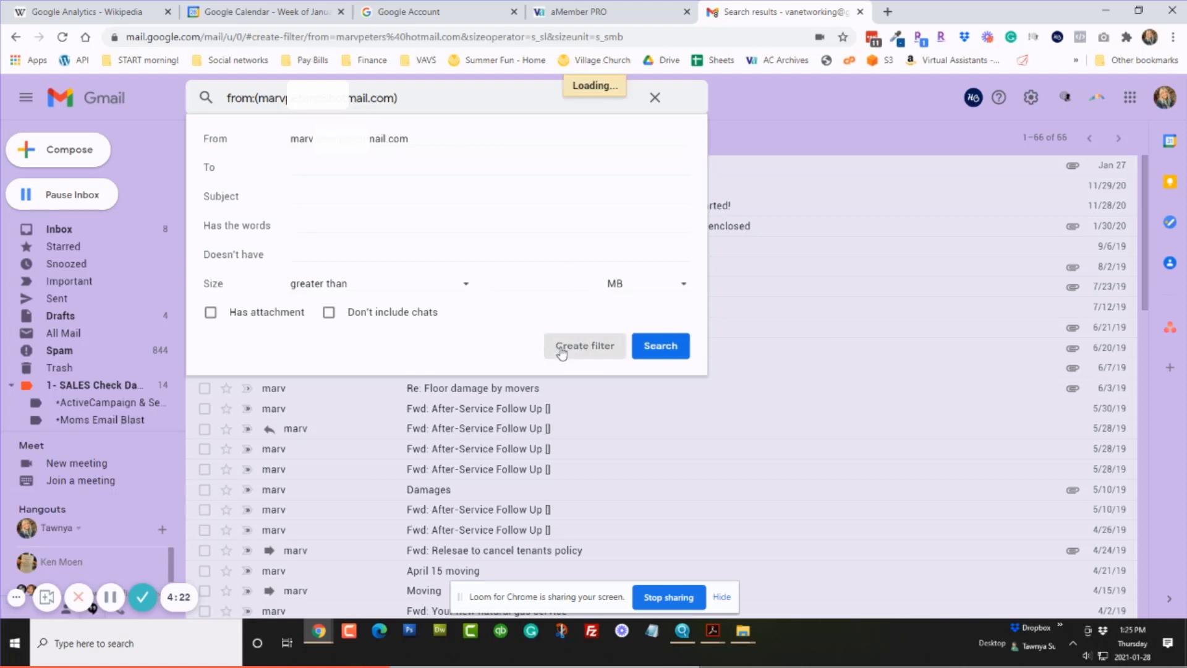
Set the filter to skip the Inbox (archive) and apply a label to matching mail.
left_click(584, 344)
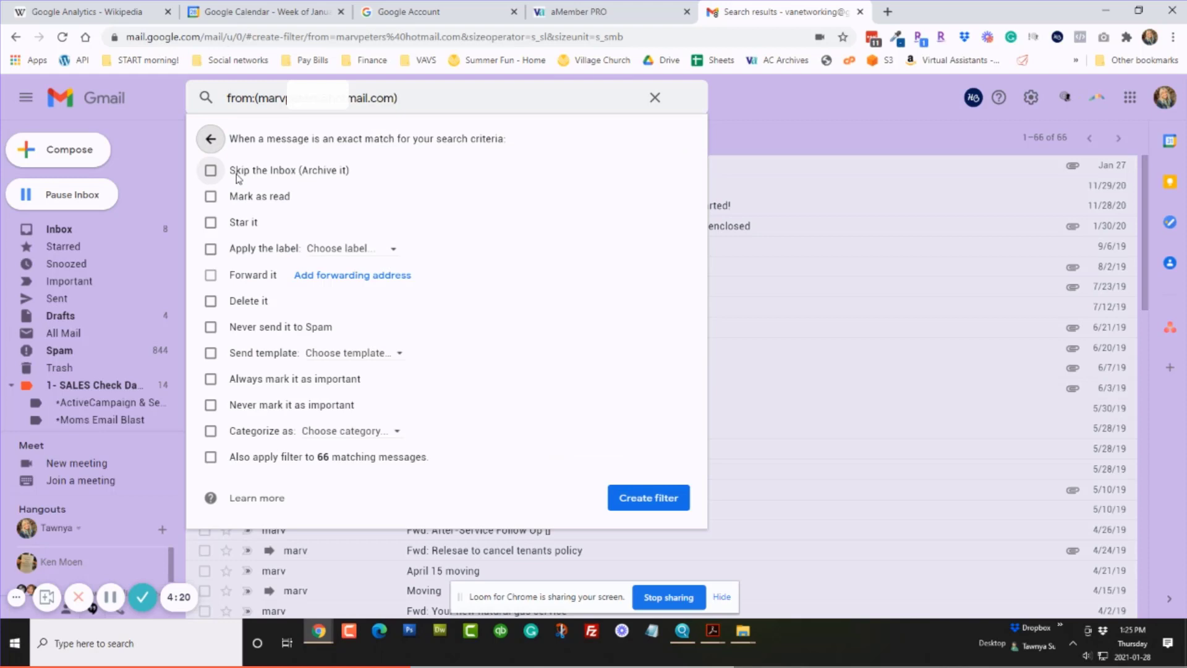
left_click(211, 169)
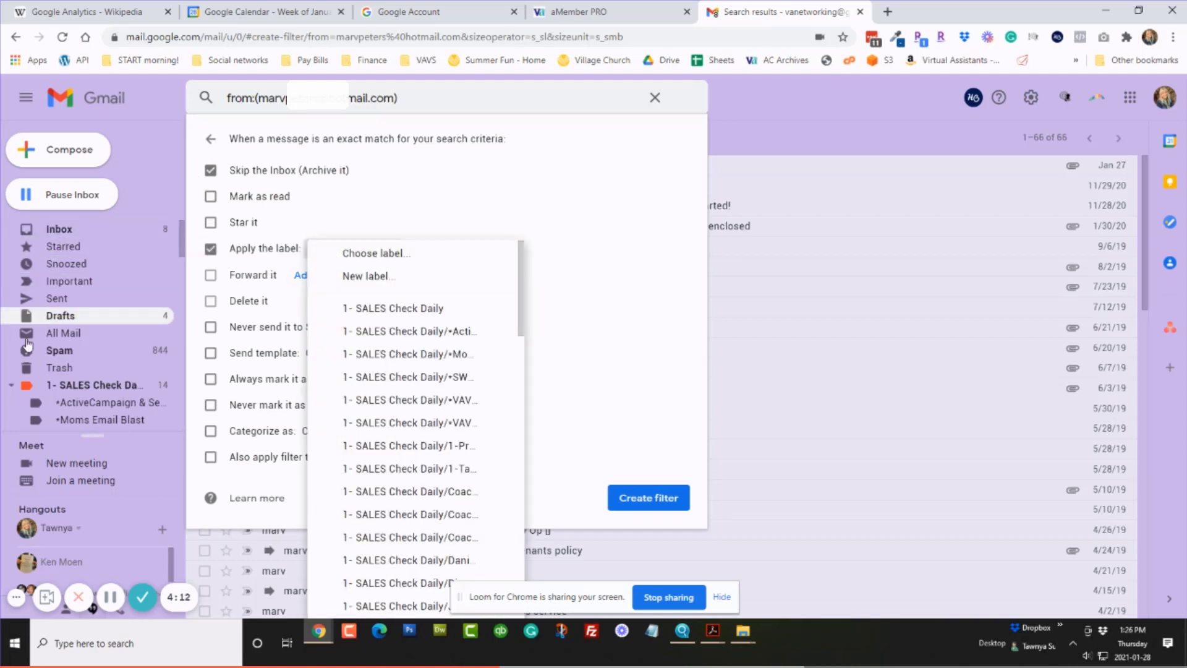
mouse_move(368, 275)
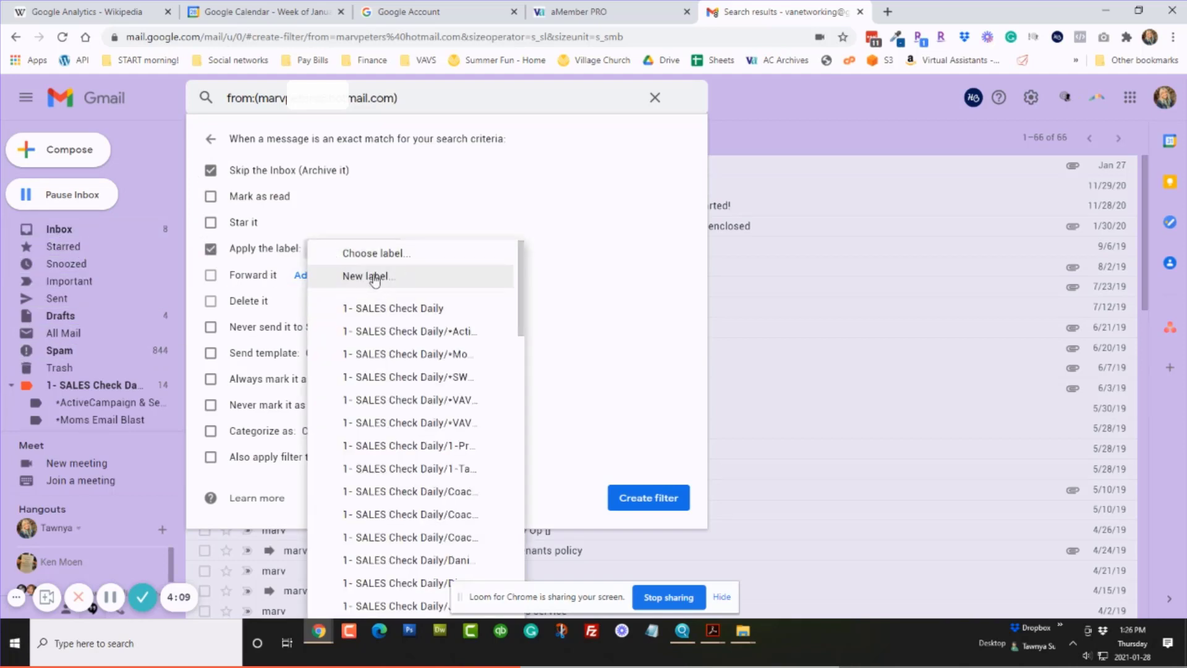
Create a new label 'Marv' nested under Personal for the filter.
left_click(368, 276)
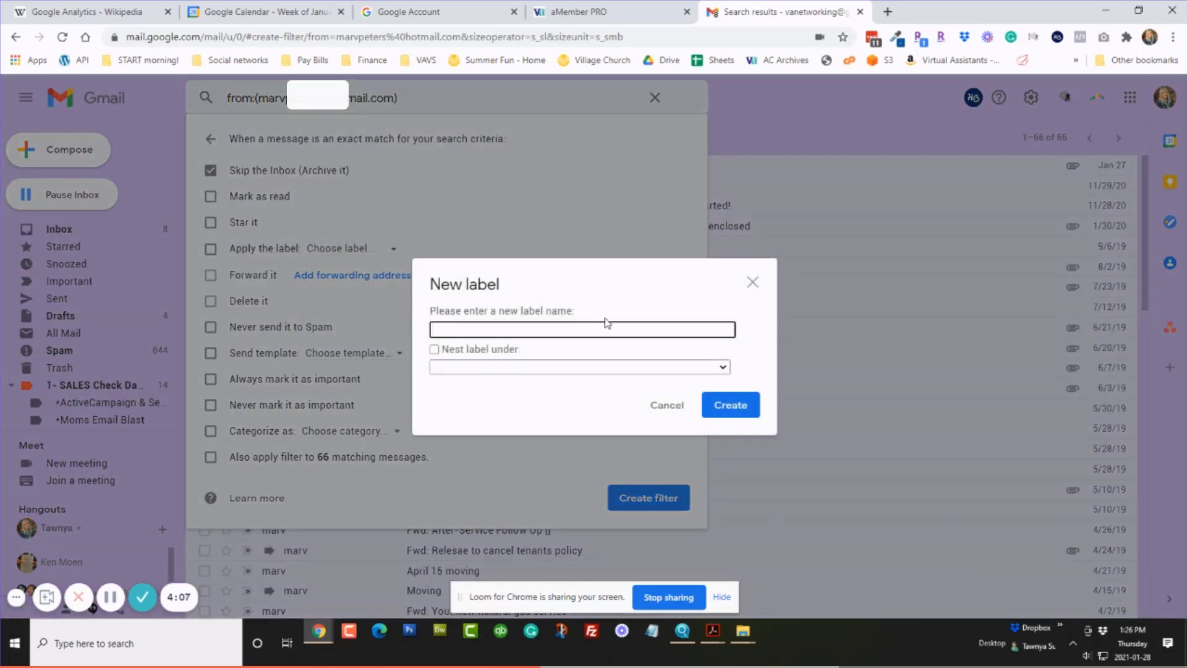
type("Mar")
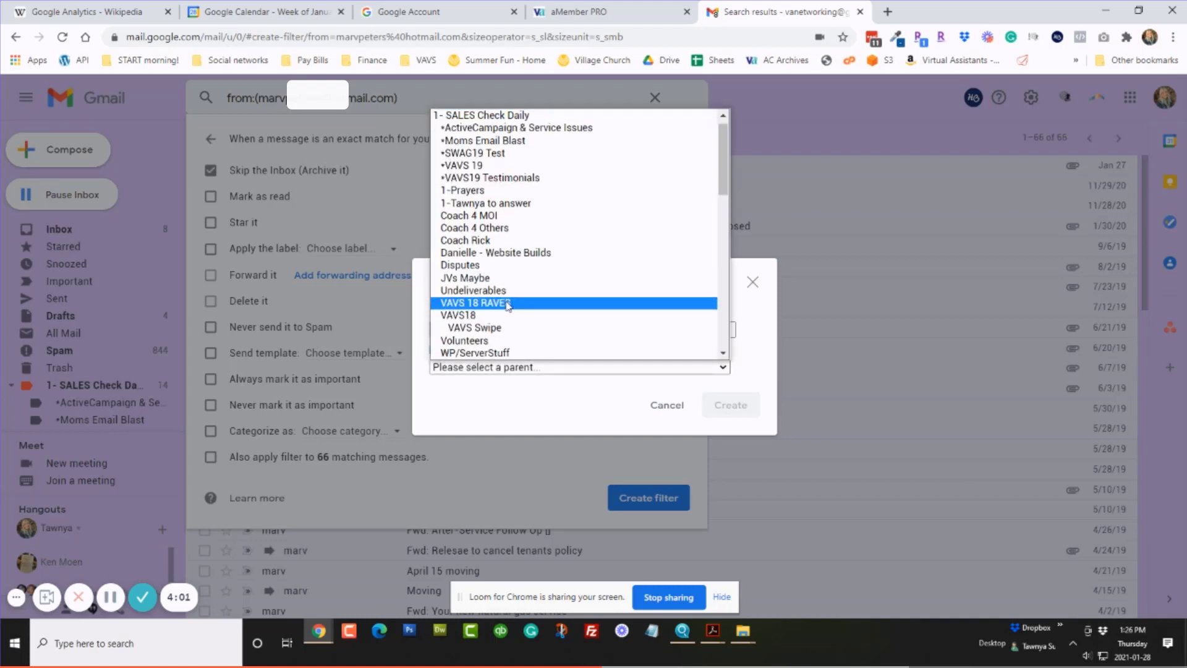
scroll("down", 3)
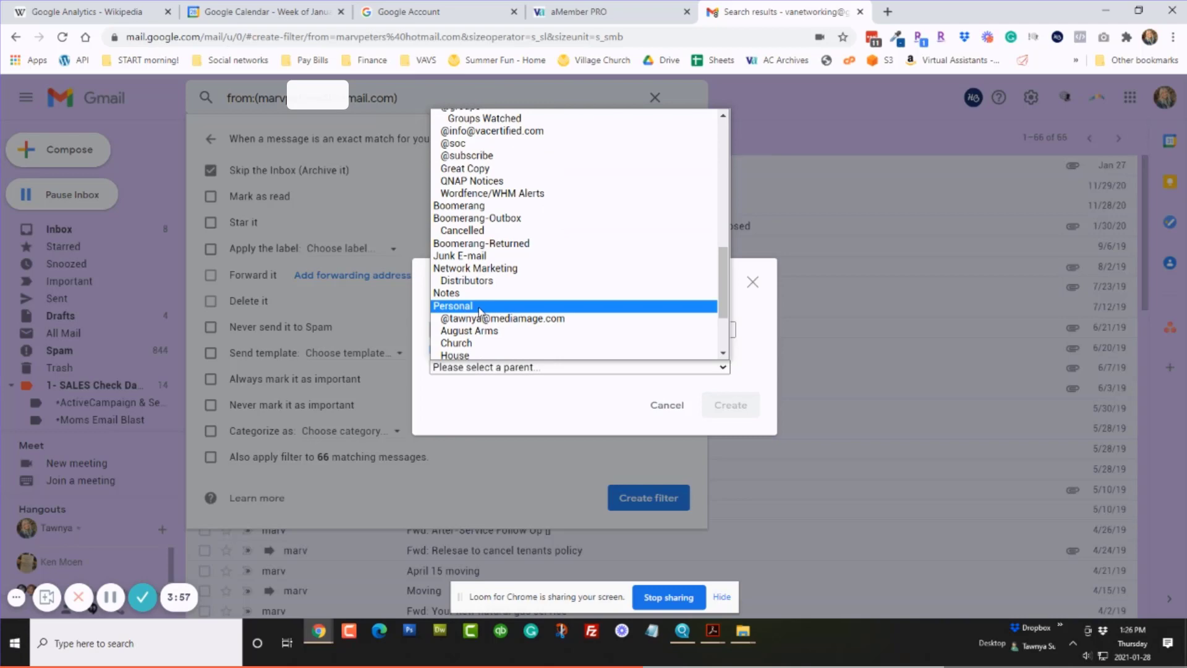
left_click(452, 306)
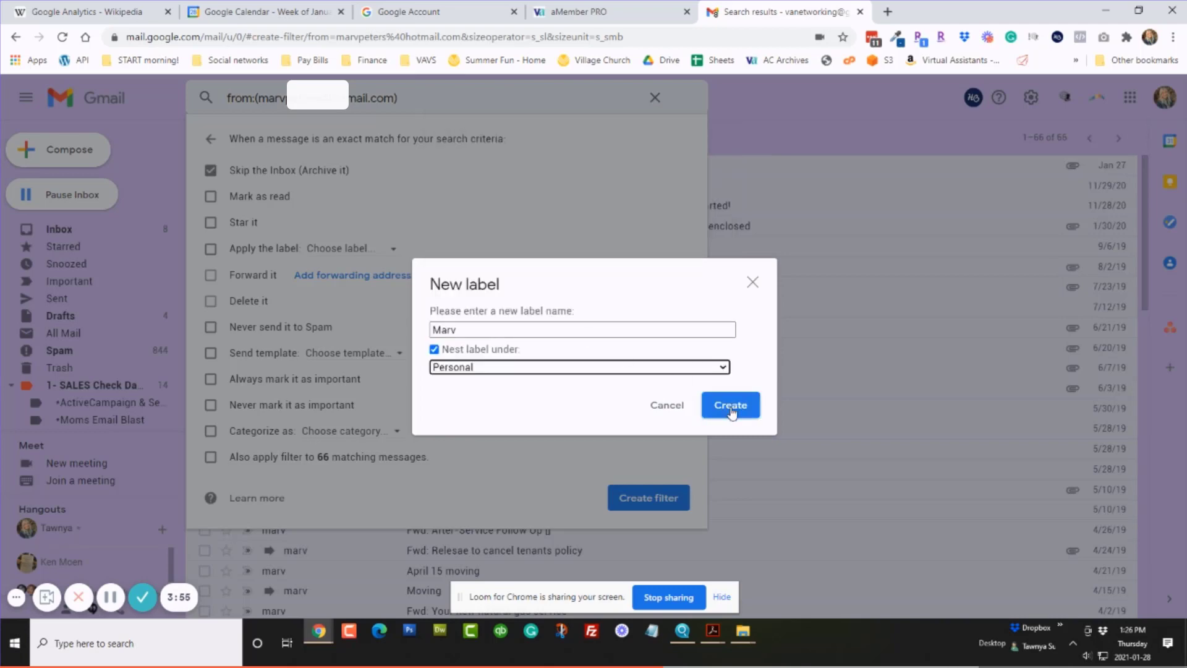
left_click(730, 406)
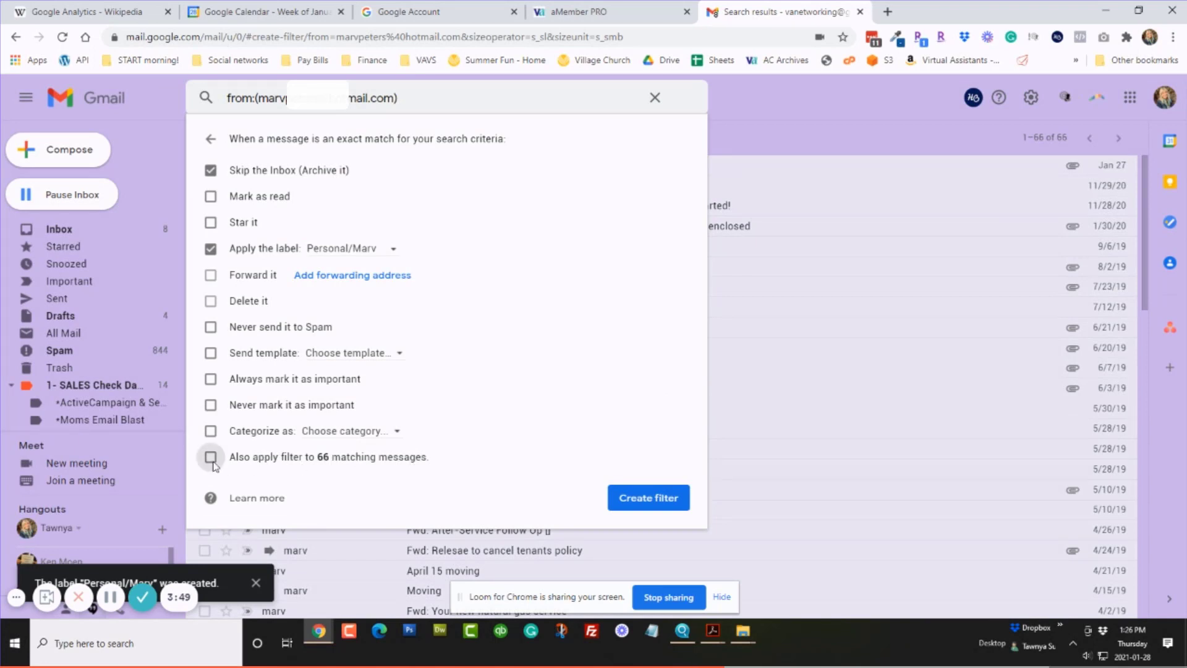
Save the filter, also applying it to the 66 existing matching messages.
left_click(210, 456)
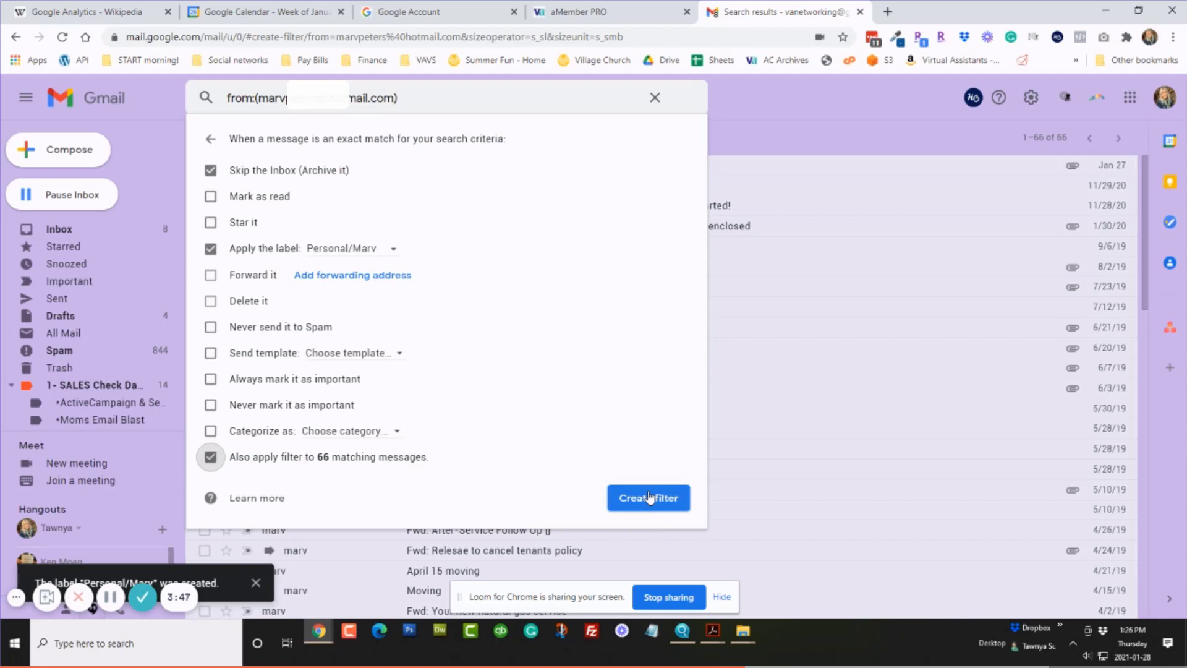
left_click(646, 497)
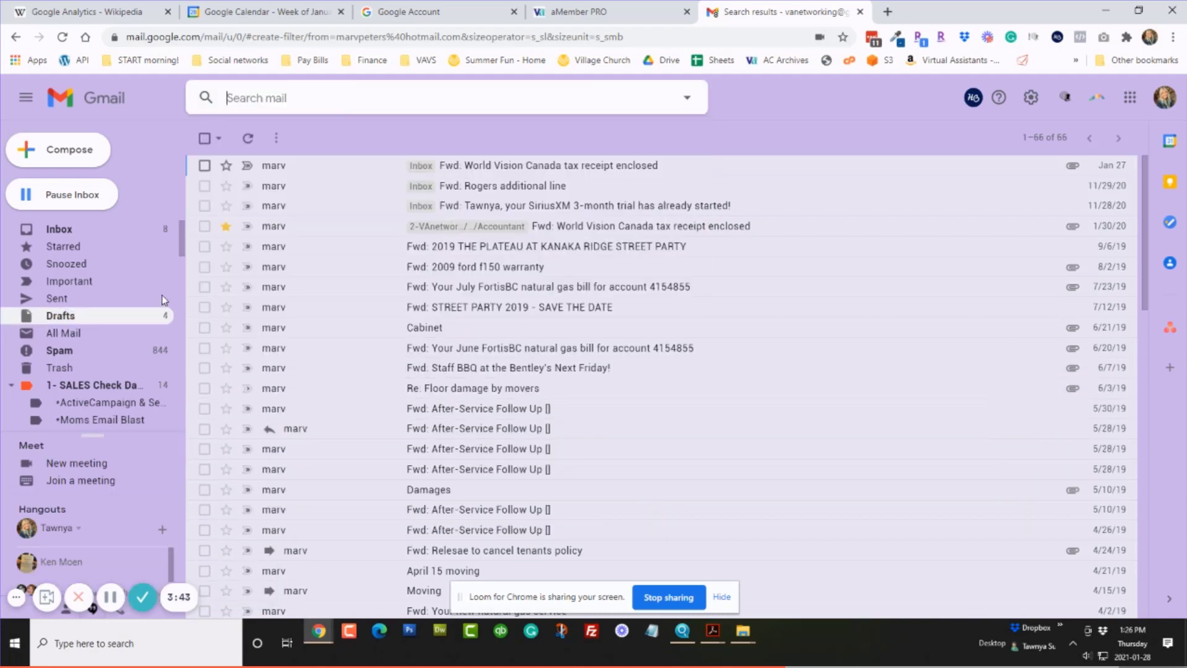
View the Personal/Marv sub-label showing the sender's 66 filed messages.
scroll("down", 3)
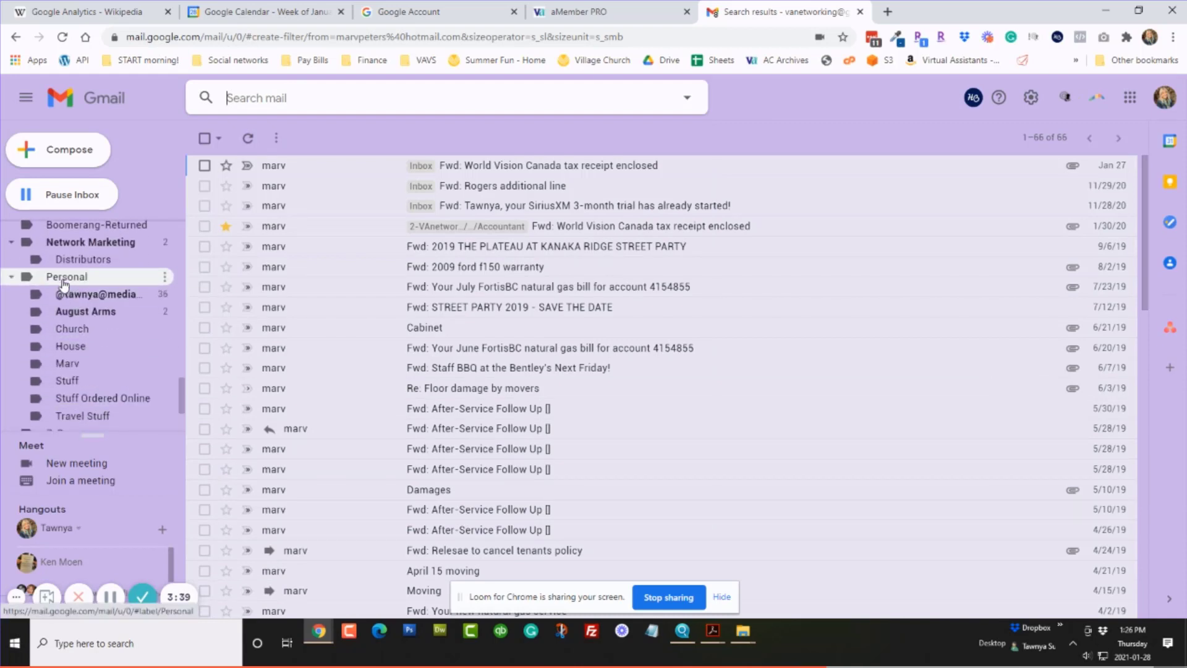
left_click(66, 364)
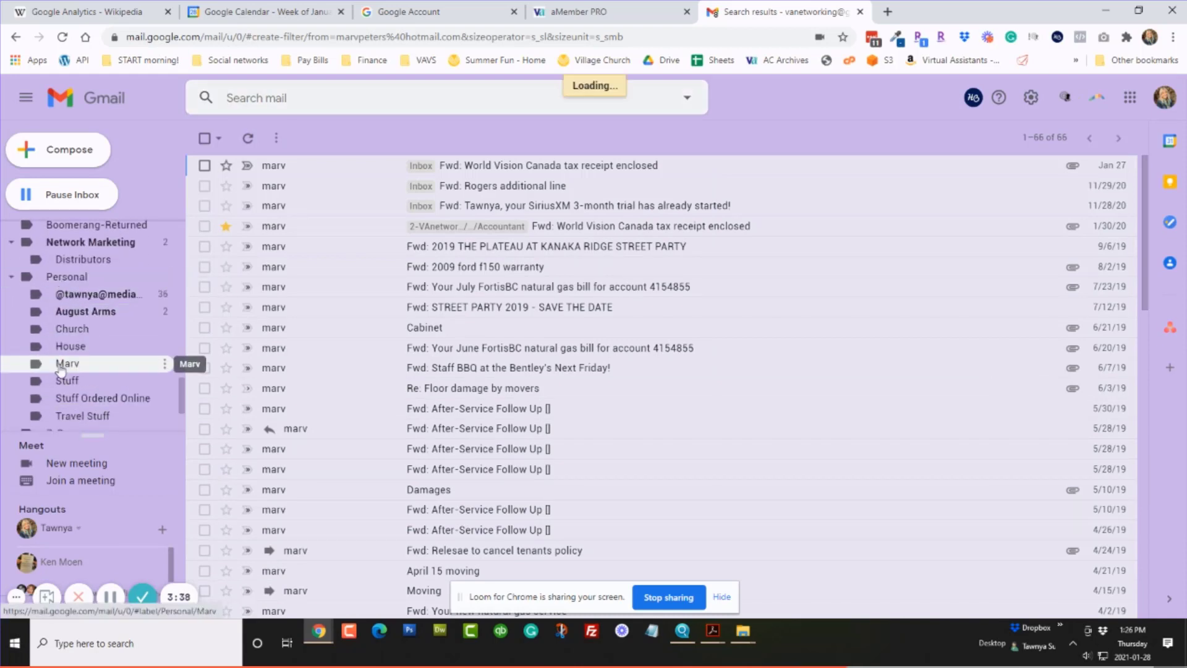
left_click(547, 164)
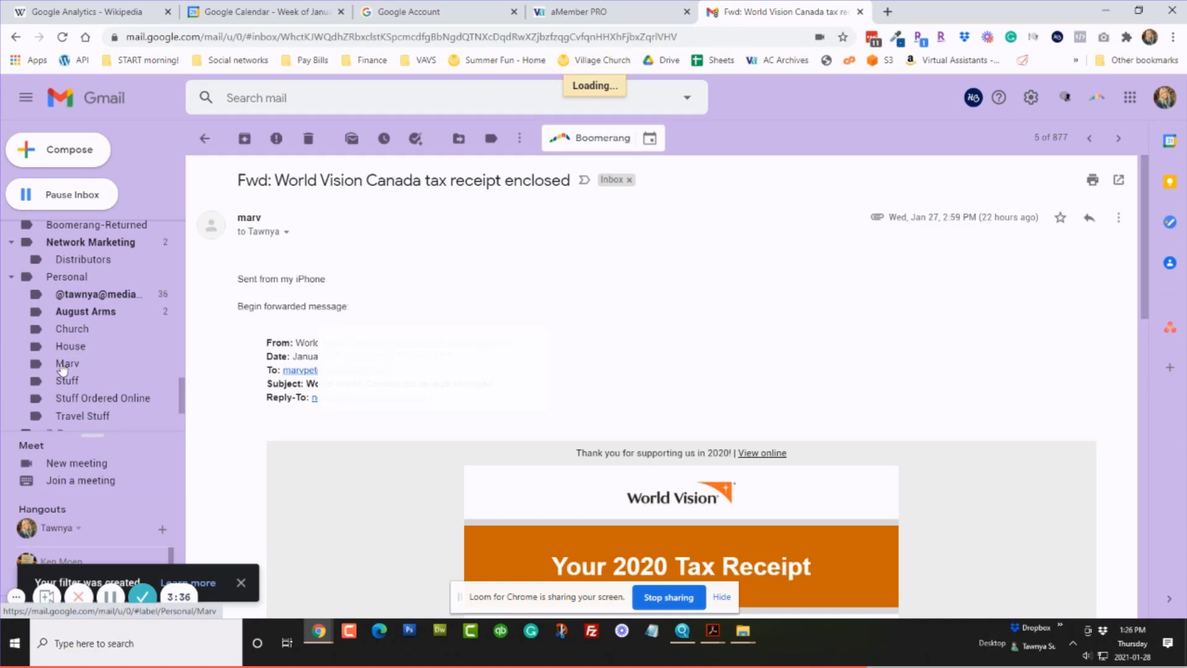
left_click(67, 364)
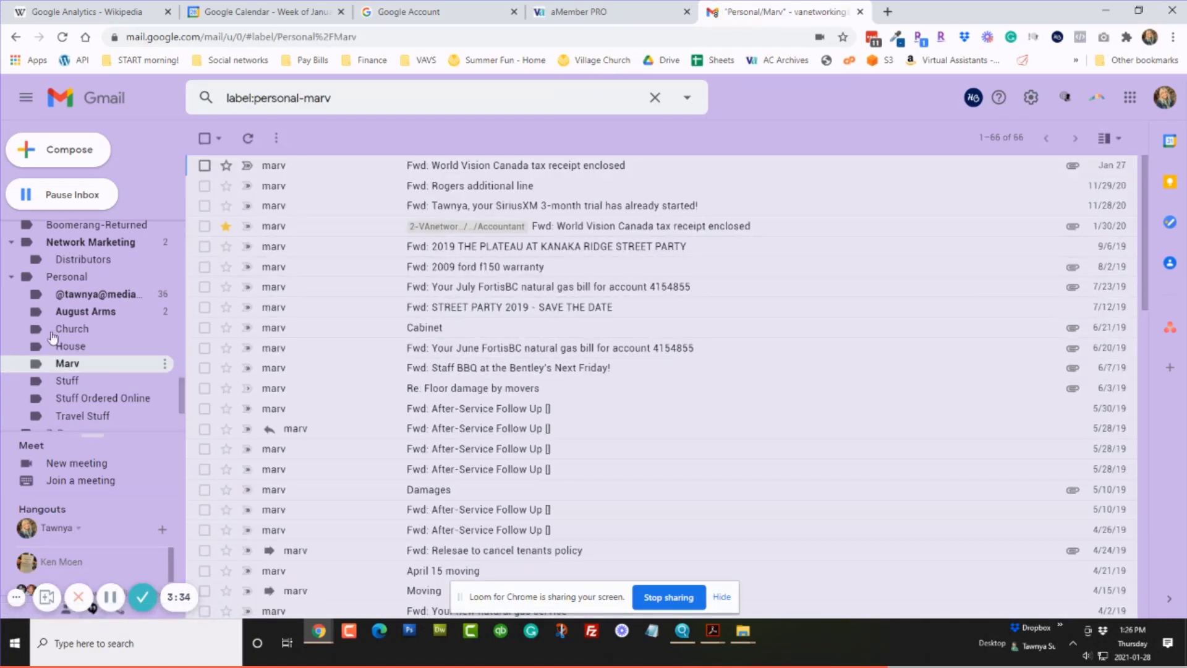